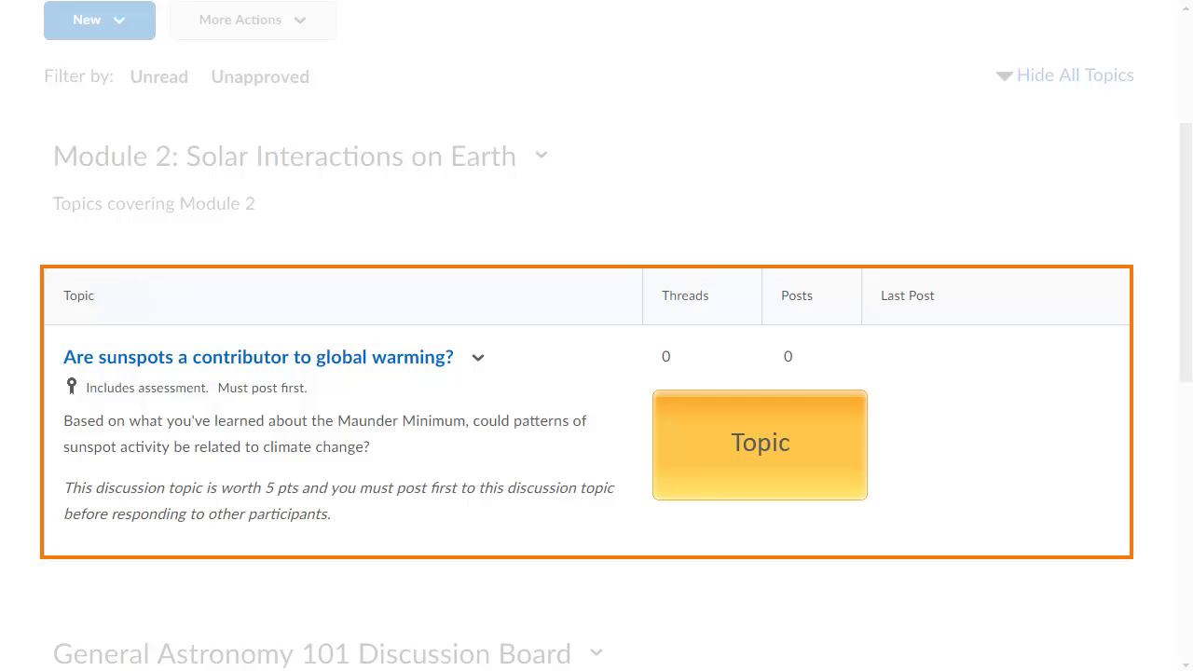
- Start a blank New Forum from the New menu on the Discussions page
scroll(up, 3)
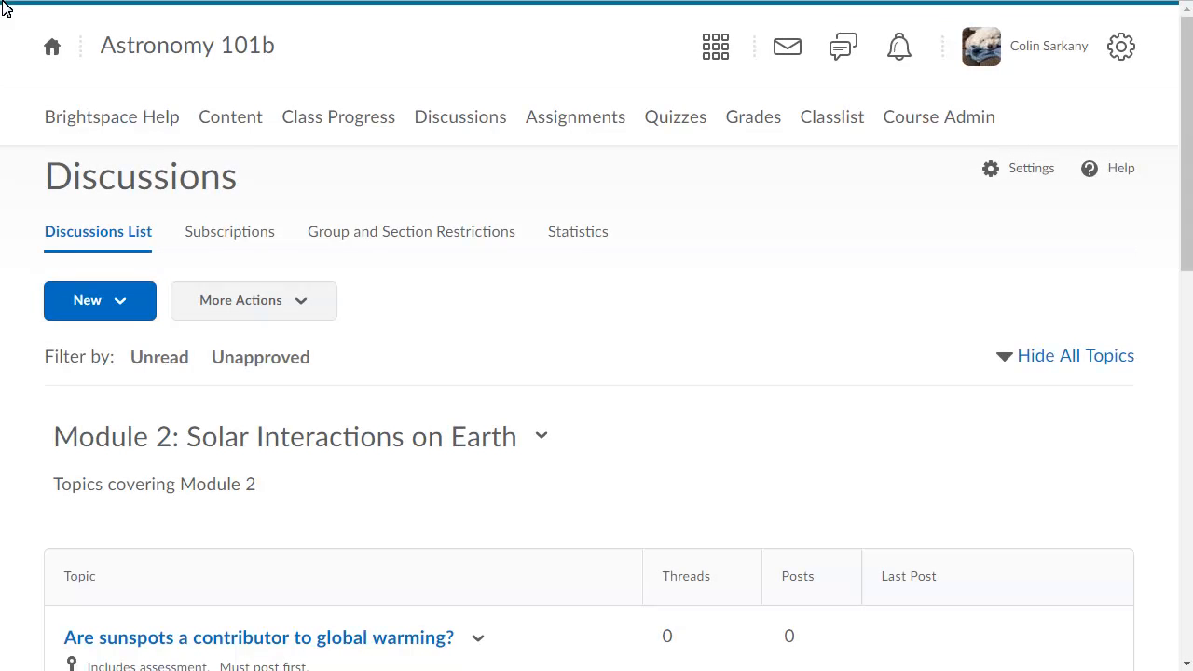
click(99, 298)
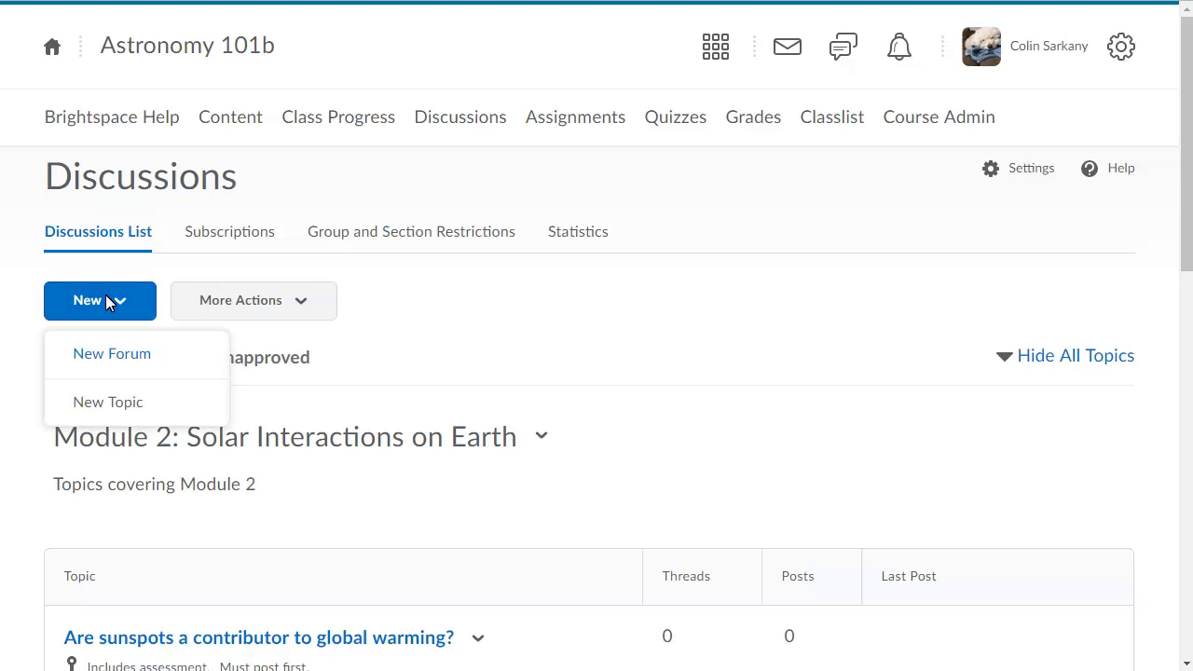
mouse_move(112, 324)
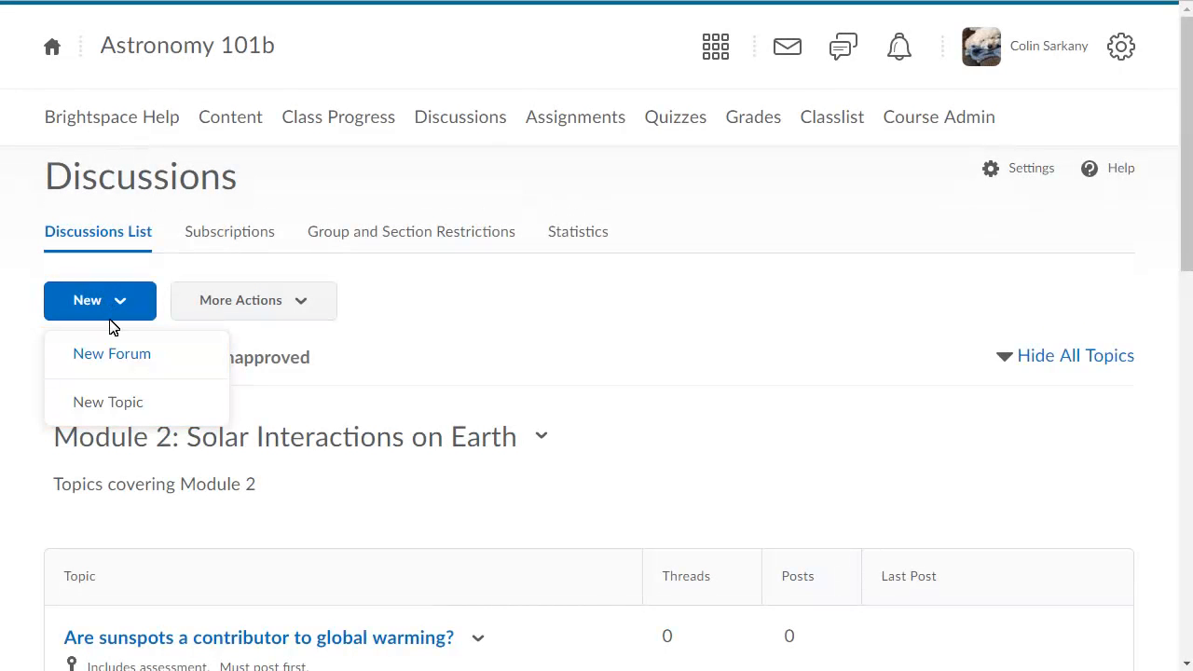
click(112, 354)
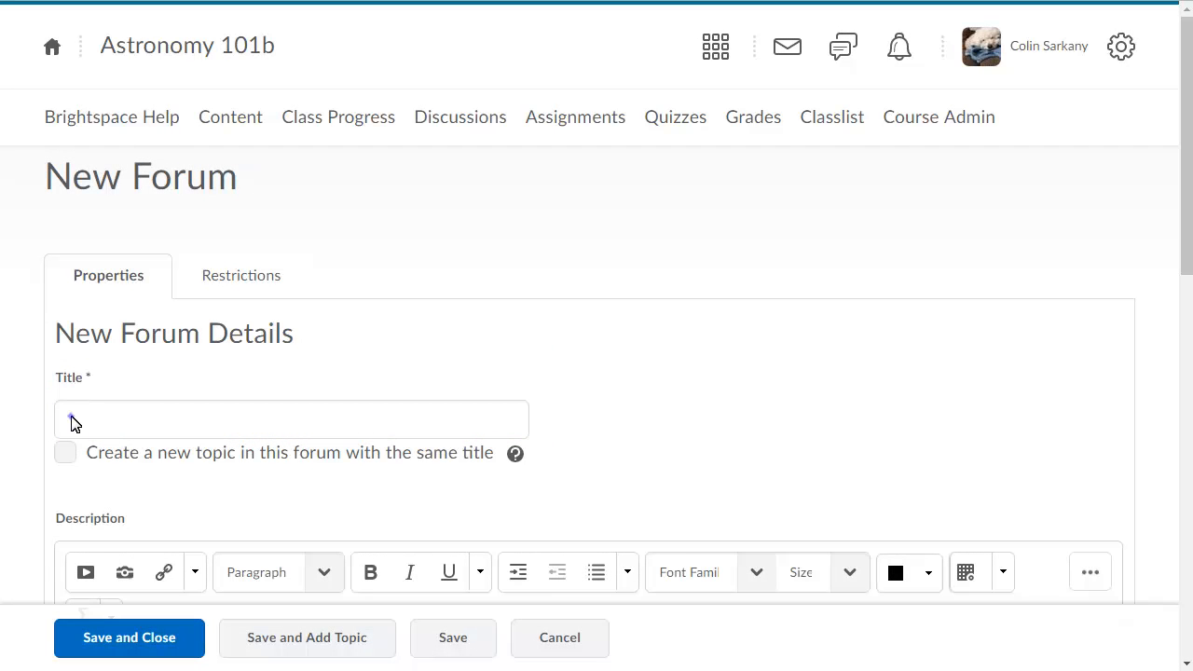
scroll(down, 3)
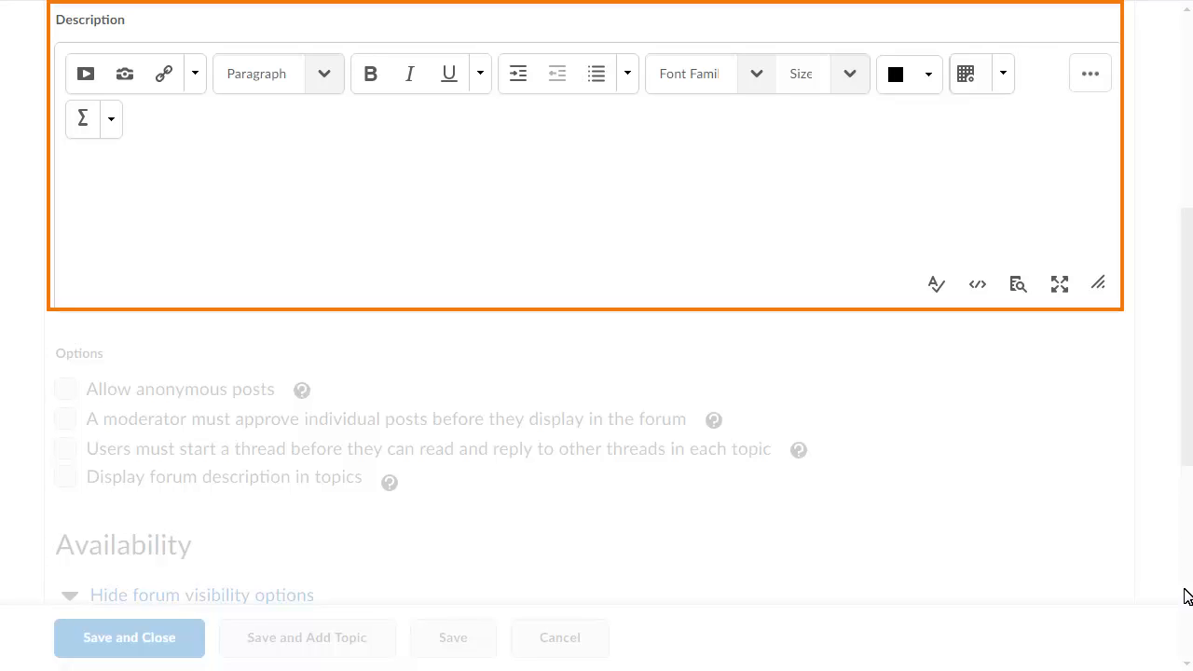
mouse_move(82, 165)
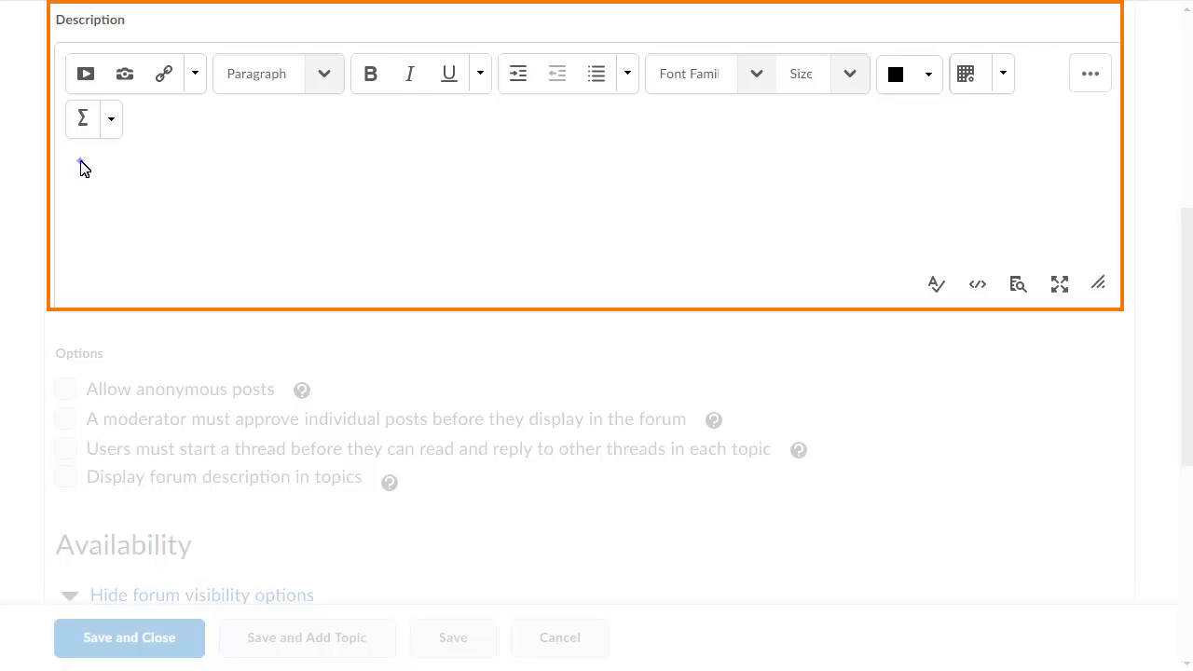
- Enter the description about how society portrays the solar system in arts and culture
text(Let's take some time to consider how we as a society portray the solar system in arts and culture.)
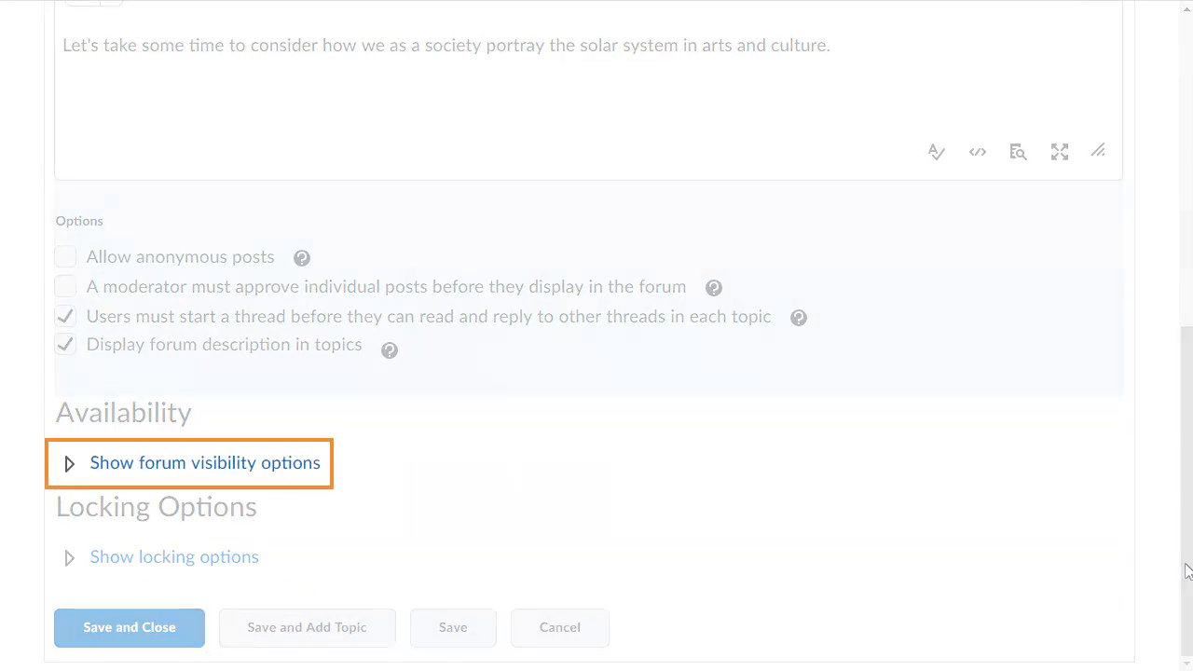
- Make the forum visible only for the December 1–29, 2017 range and save it to Discussions
click(190, 462)
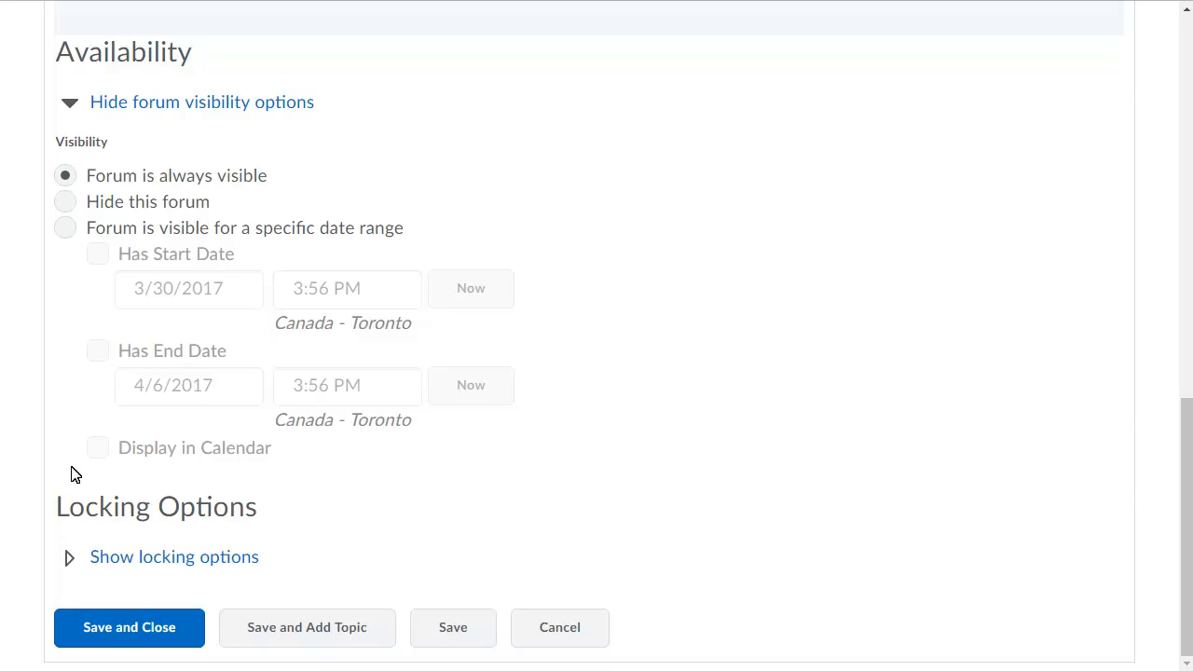
click(65, 229)
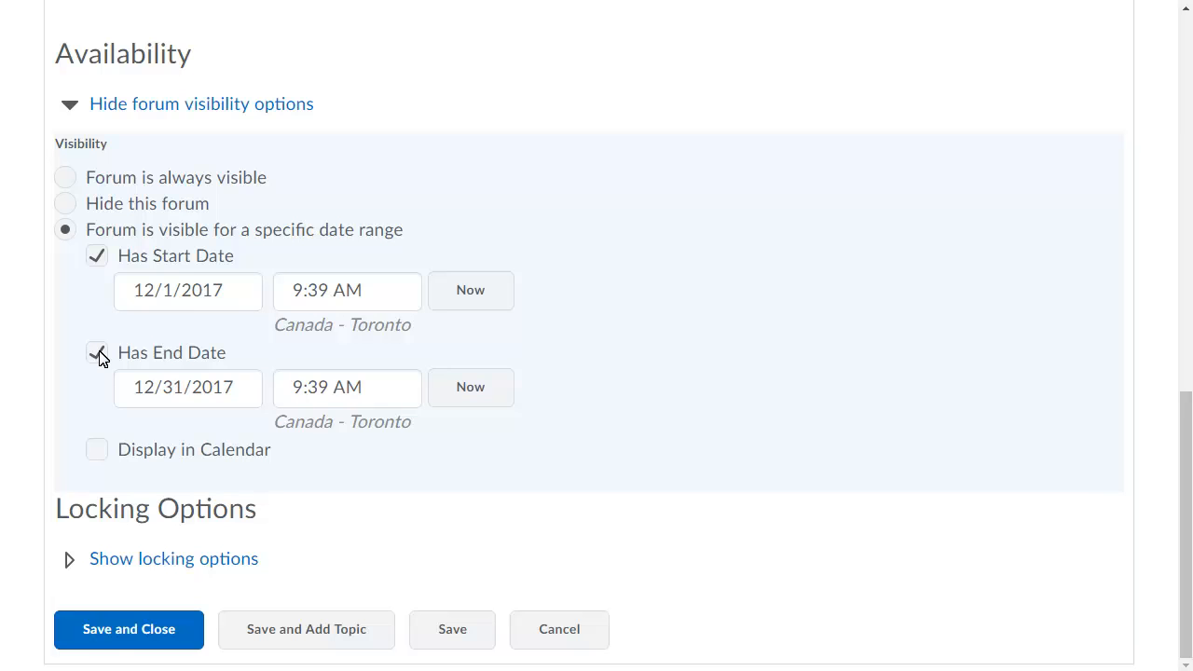
click(129, 630)
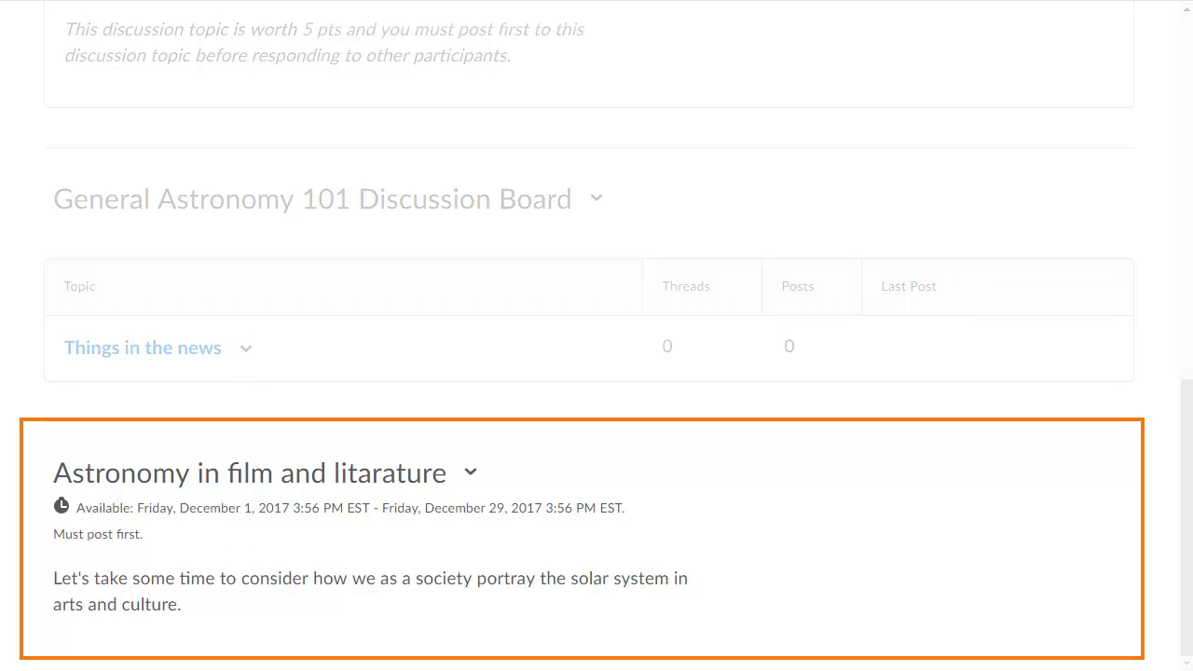